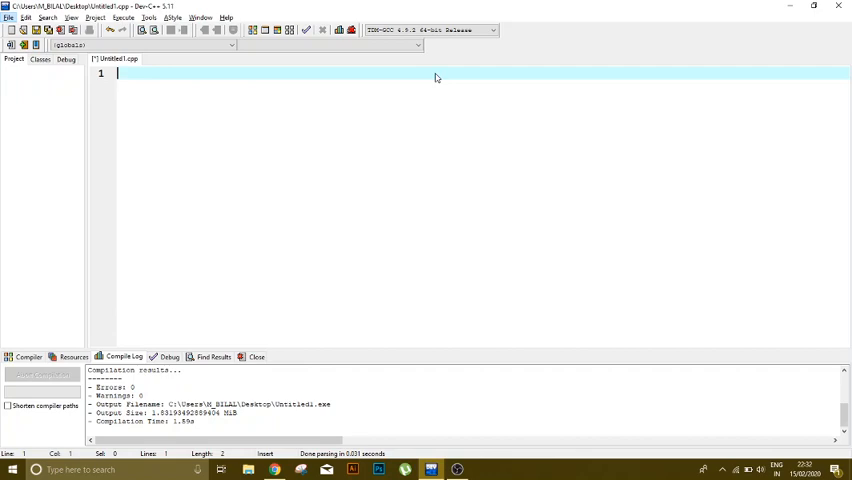
pyautogui.moveTo(436, 74)
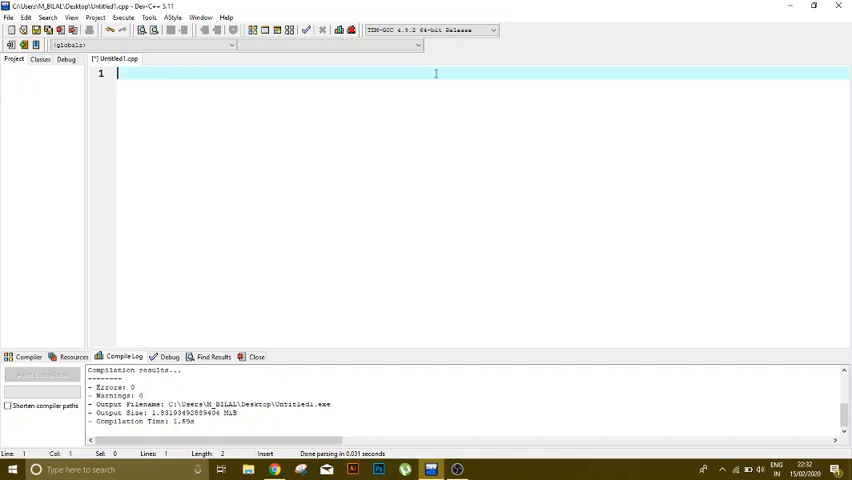
# Step: Write #include <iostream>, using namespace std; and an empty int main(){ } skeleton
pyautogui.write('#include <>')
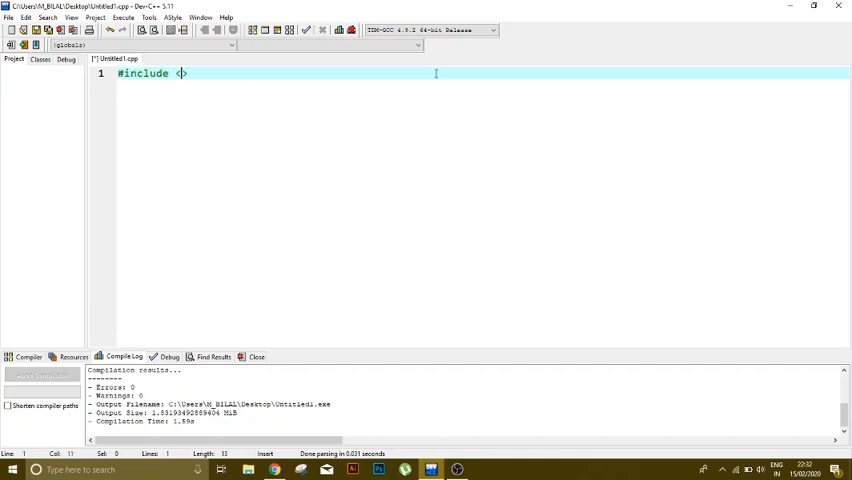
pyautogui.write('iostream')
pyautogui.write('using')
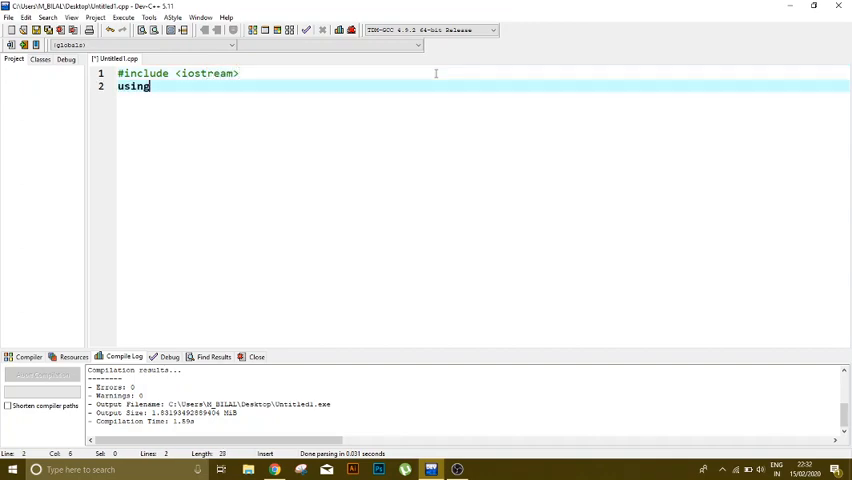
pyautogui.write('namespace std;')
pyautogui.write('ina')
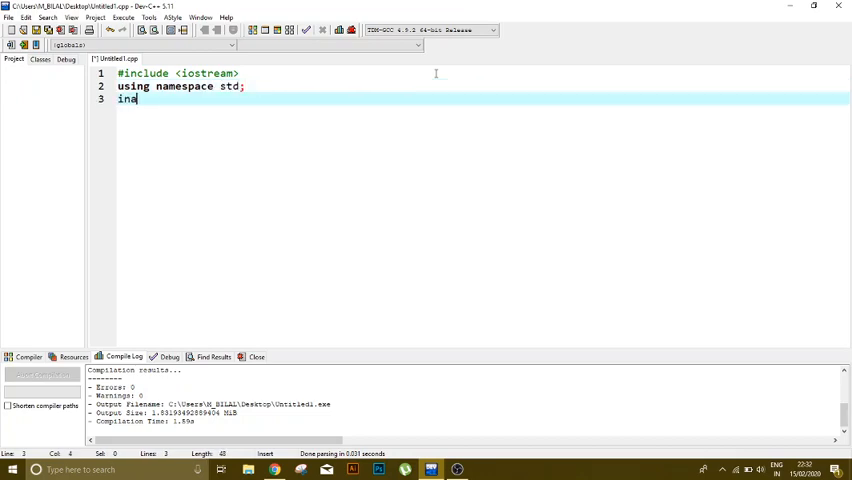
pyautogui.press('backspace')
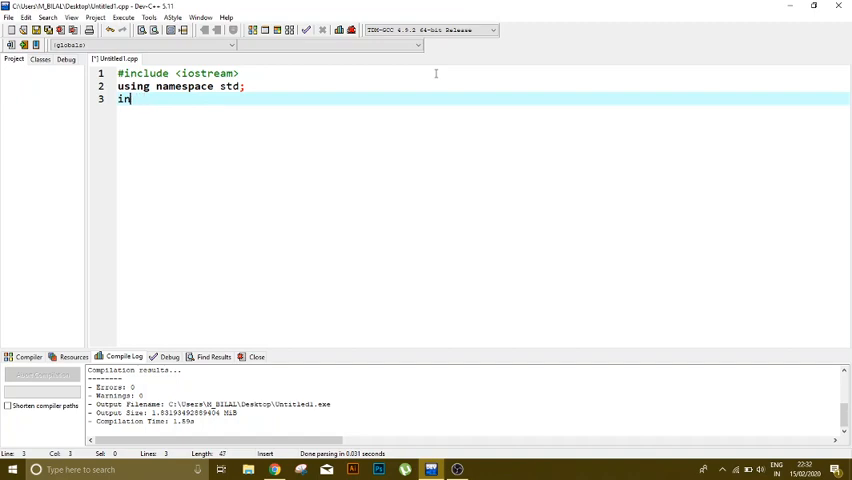
pyautogui.write('t main()')
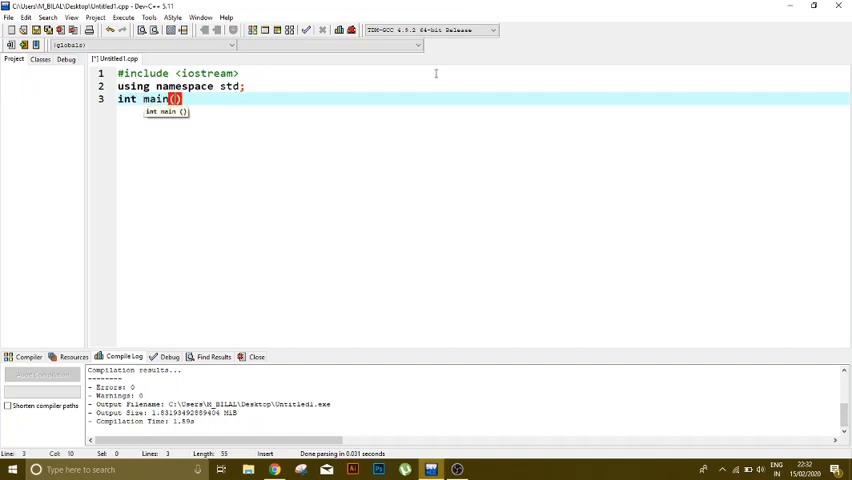
pyautogui.write('{')
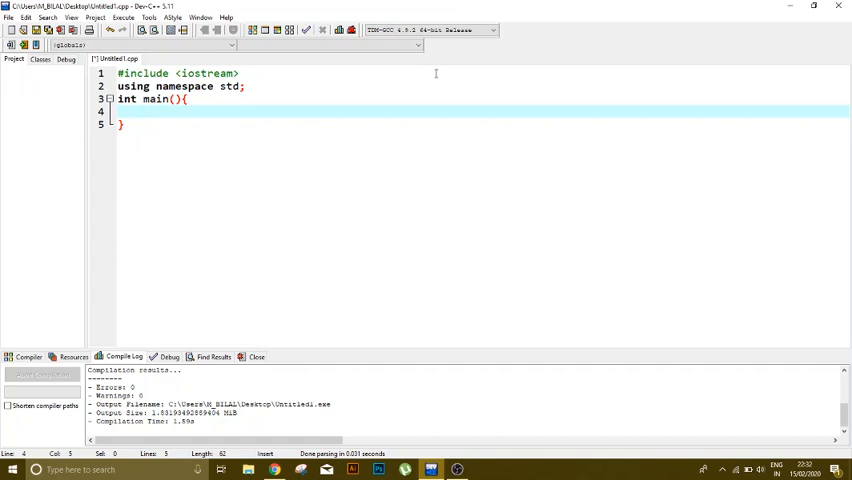
# Step: Declare int arr[5] = {3,5,7,9,11}; inside main
pyautogui.write('int')
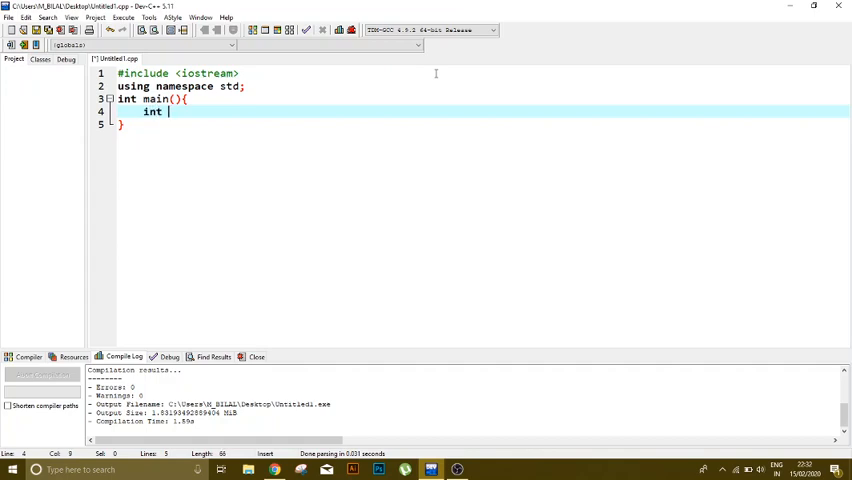
pyautogui.write('arr[')
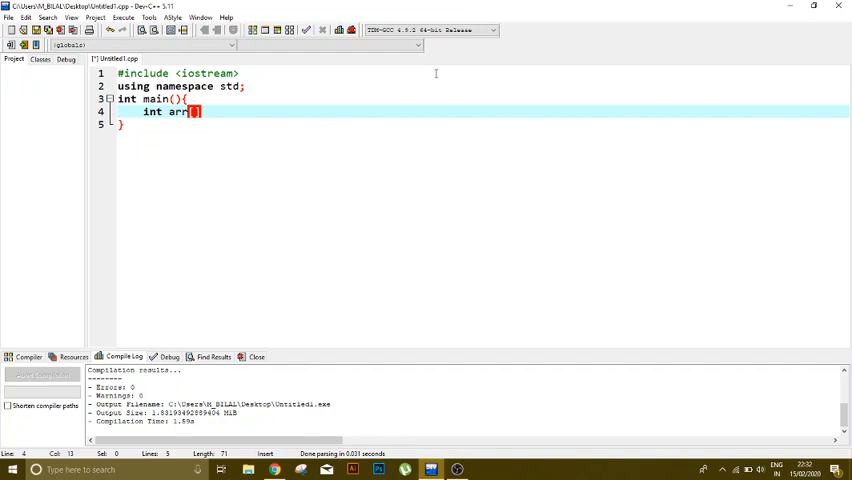
pyautogui.write('5]=')
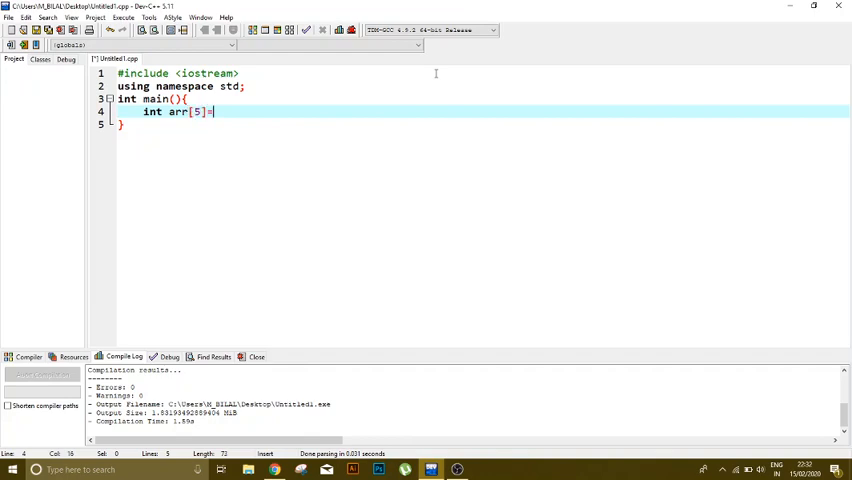
pyautogui.write('{}')
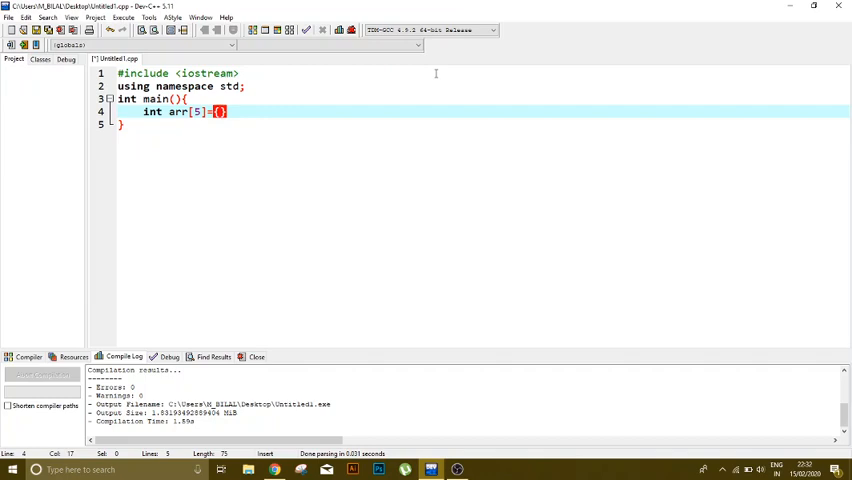
pyautogui.write('3,')
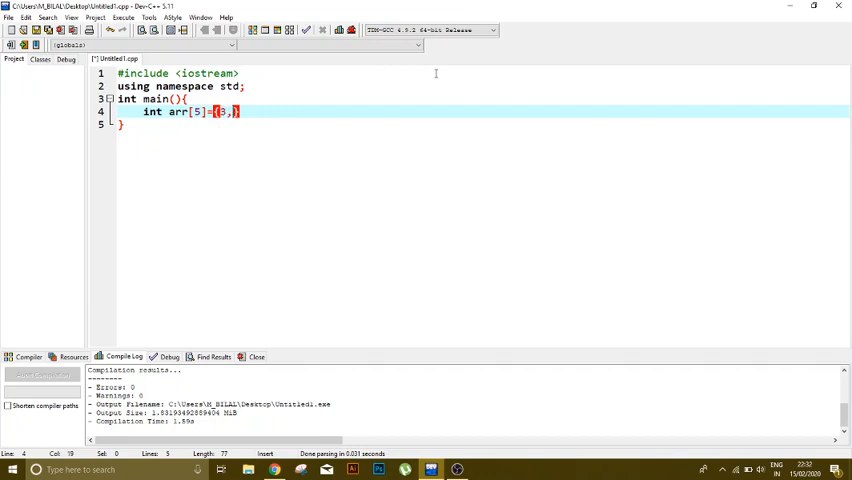
pyautogui.write('5,7,9,')
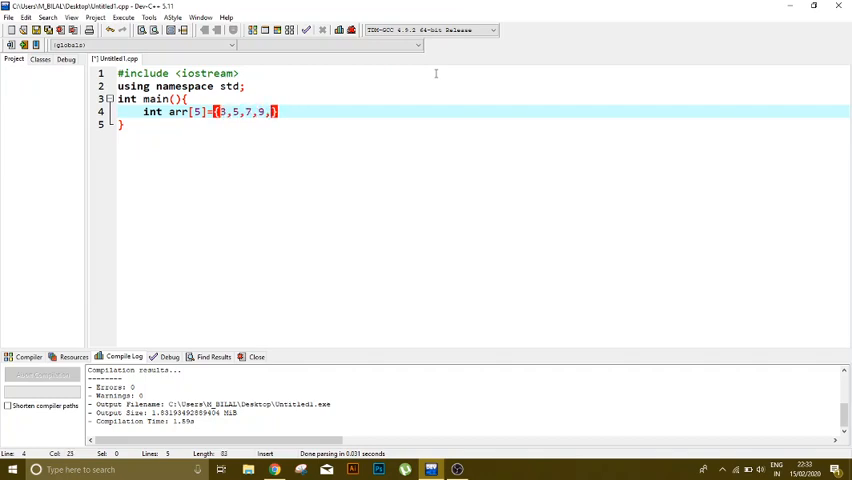
pyautogui.write('11')
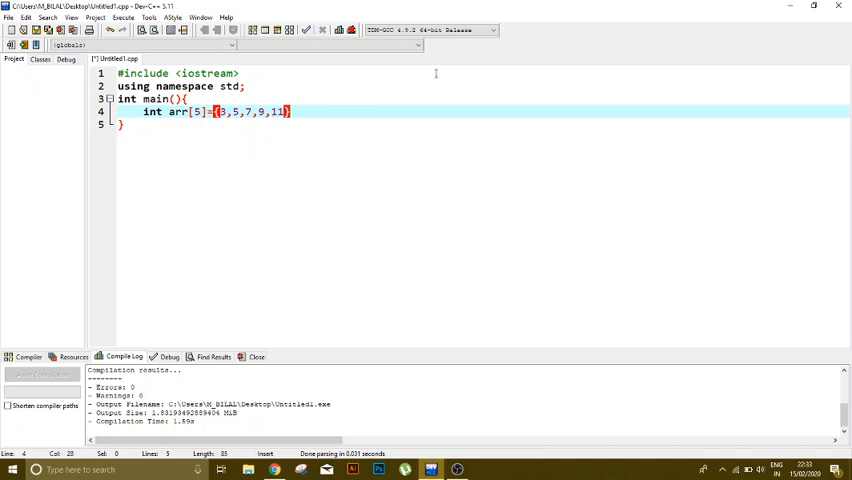
pyautogui.press('Return')
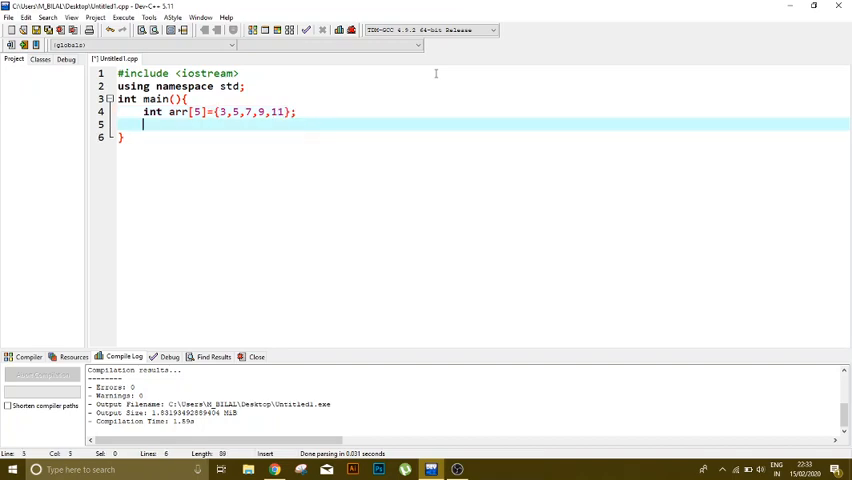
# Step: Declare the flag variable int var = 0; on the next line
pyautogui.write('in')
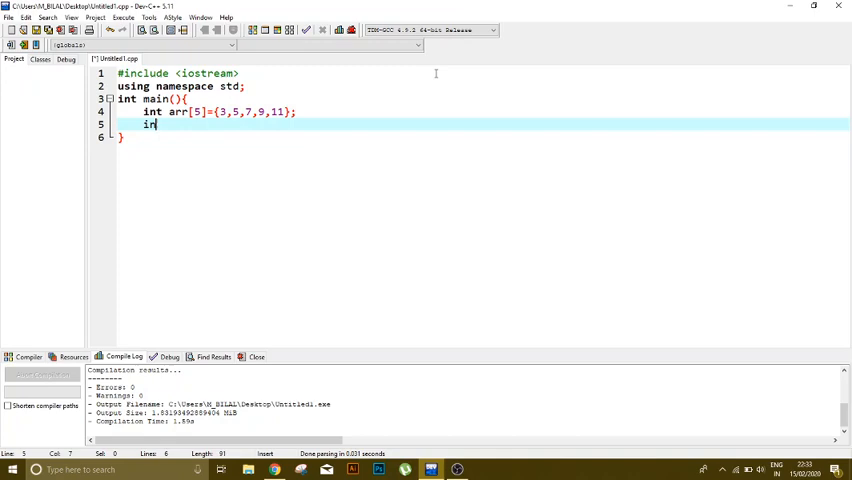
pyautogui.write('t')
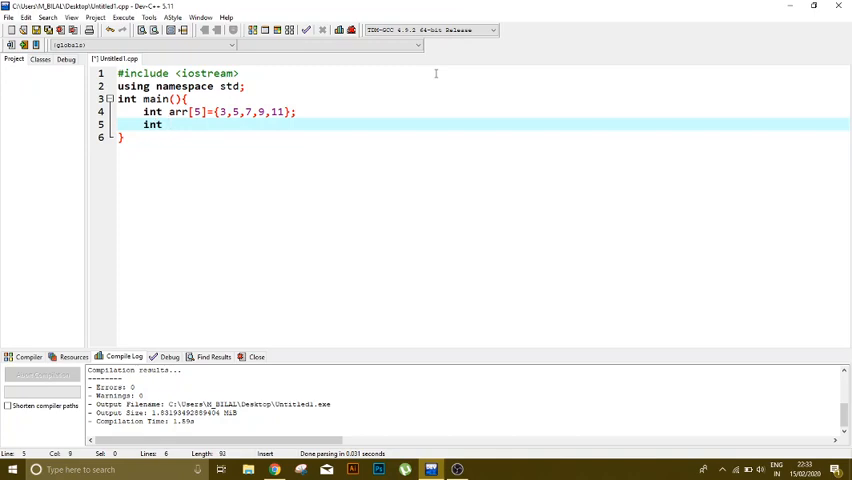
pyautogui.write('var')
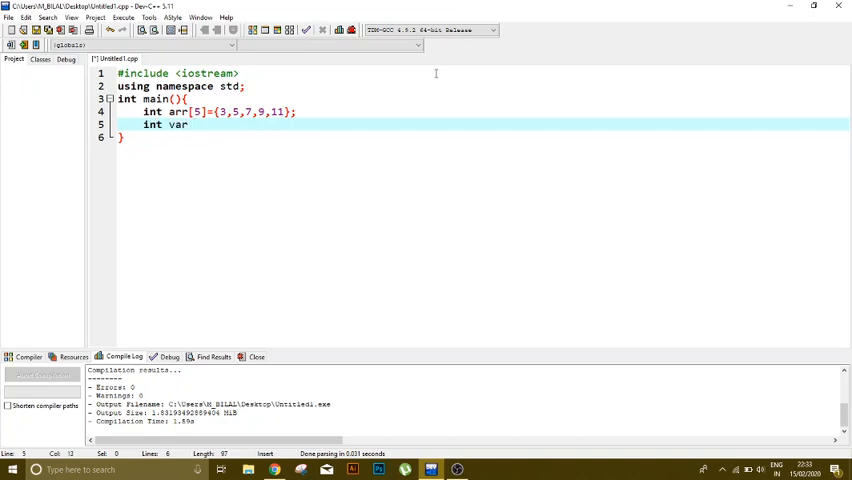
pyautogui.write('= 0;')
pyautogui.write('f')
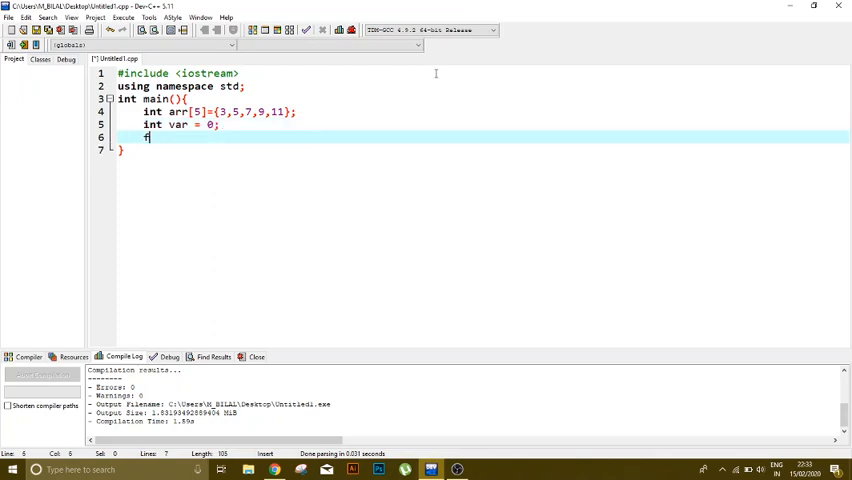
# Step: Write the loop header for (int i=0; i<5; i++) over the array
pyautogui.write('or ()')
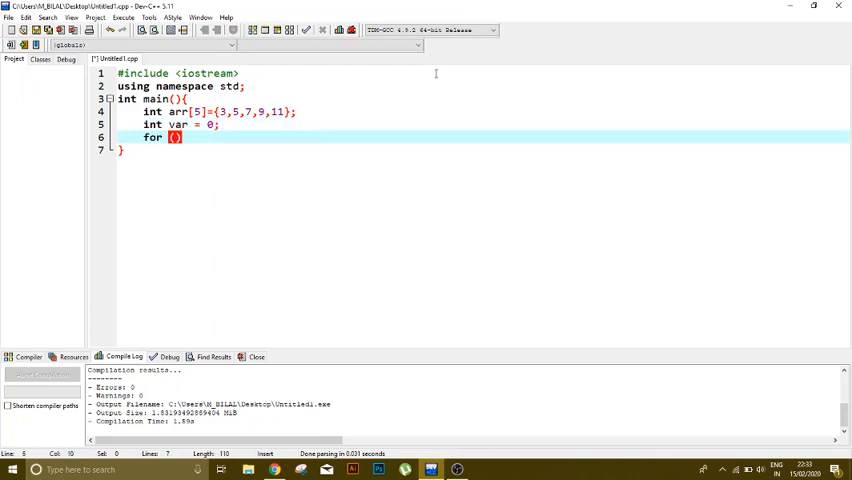
pyautogui.write('int')
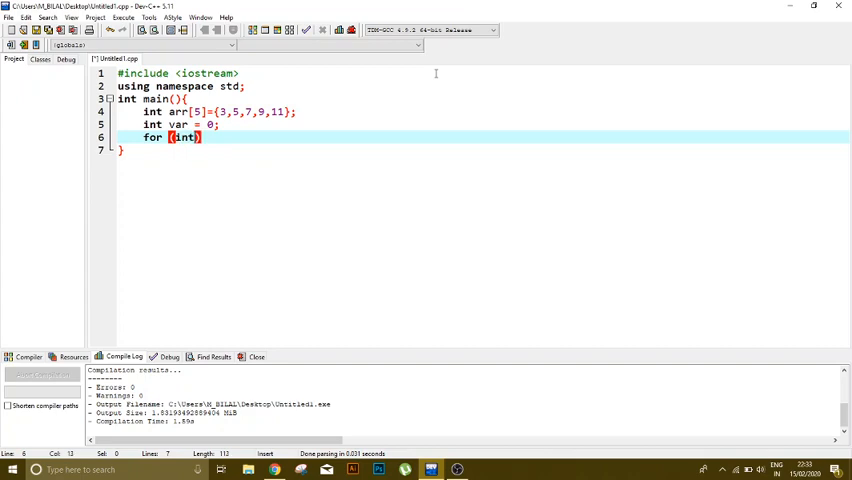
pyautogui.write('i')
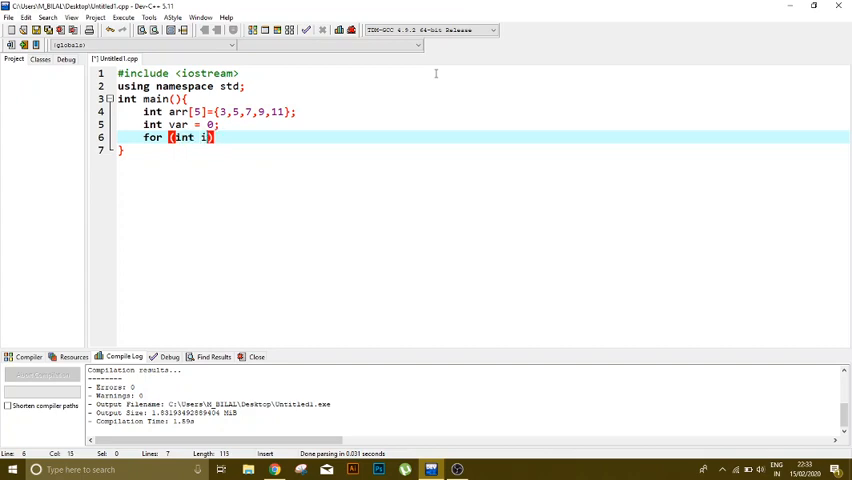
pyautogui.write('=0;')
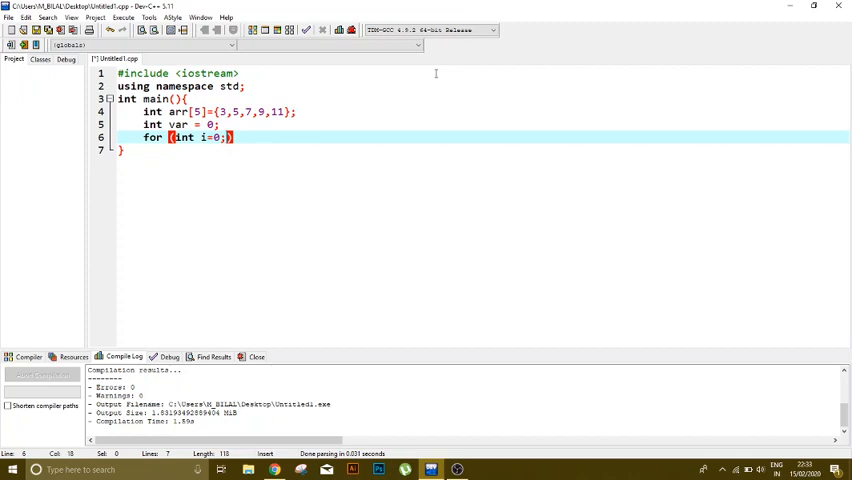
pyautogui.write('i<')
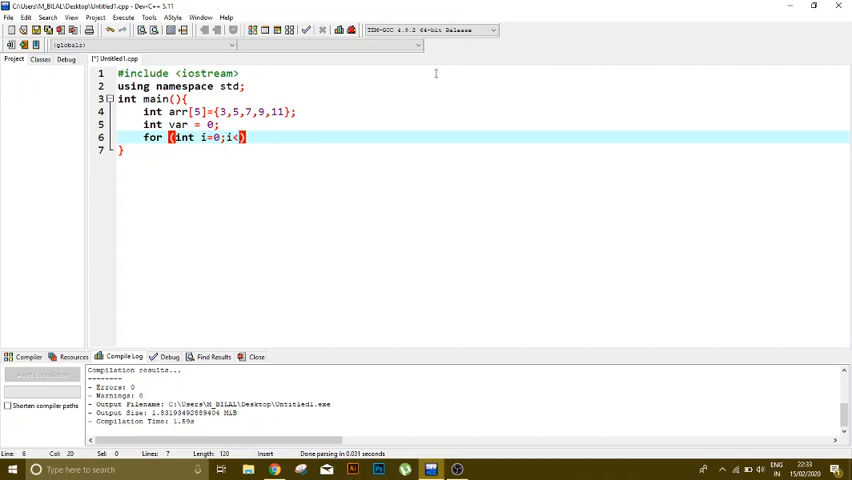
pyautogui.write('5')
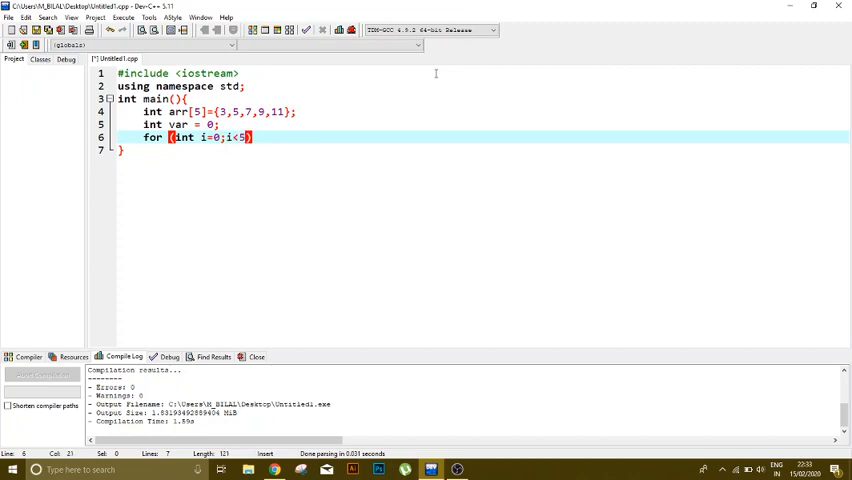
pyautogui.write(';i++')
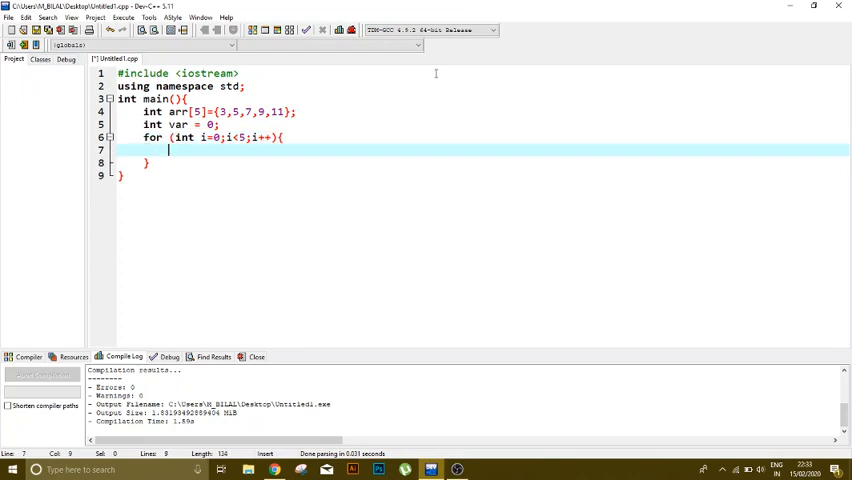
# Step: Inside the loop, add if (arr[i]==7){ var=1; } to flag a match
pyautogui.write('if ()')
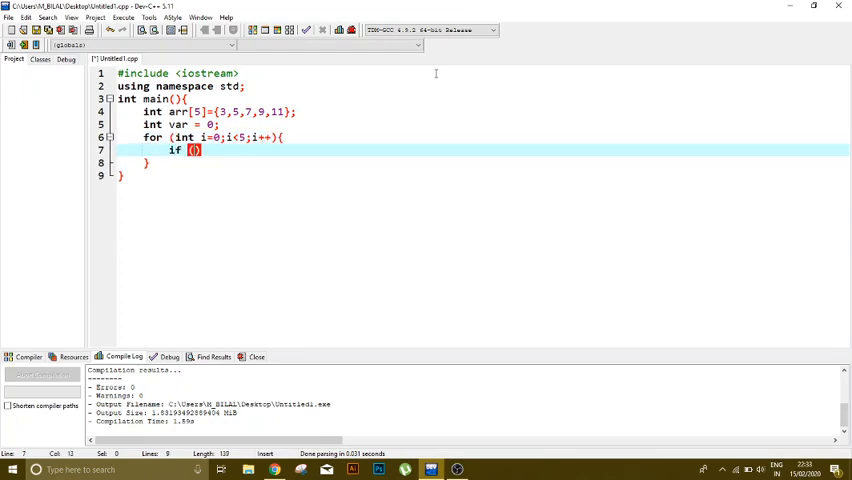
pyautogui.write('arr[')
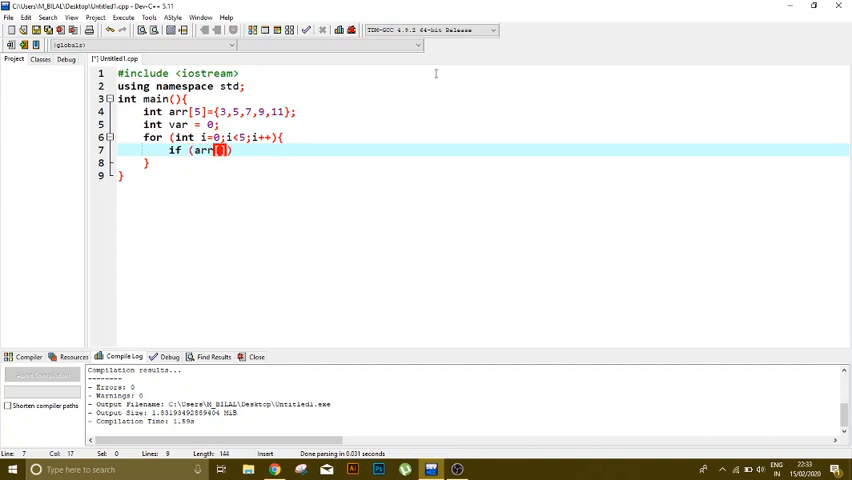
pyautogui.write('i')
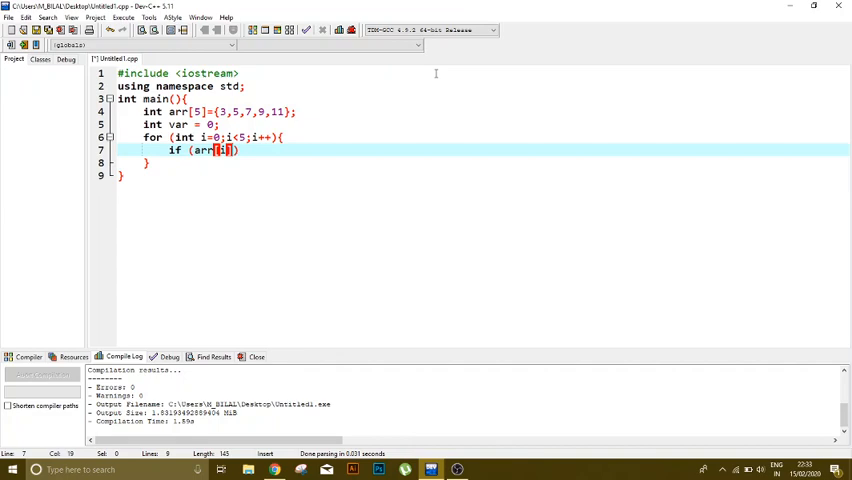
pyautogui.write('==')
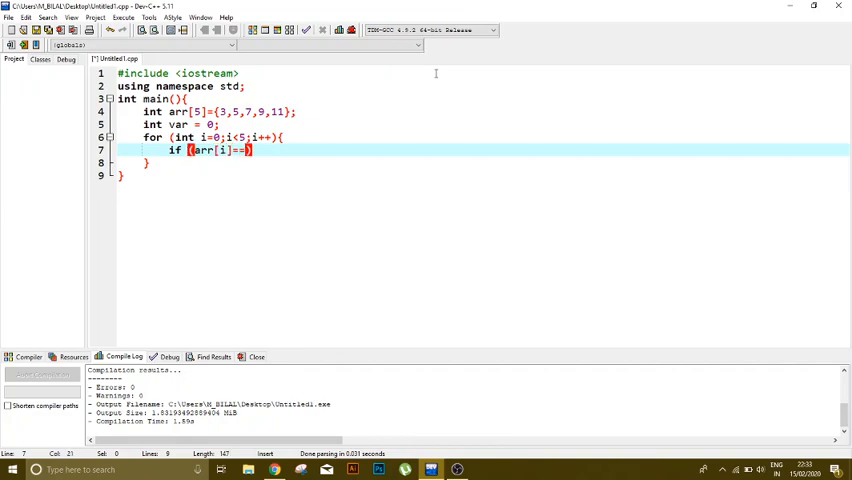
pyautogui.write('7')
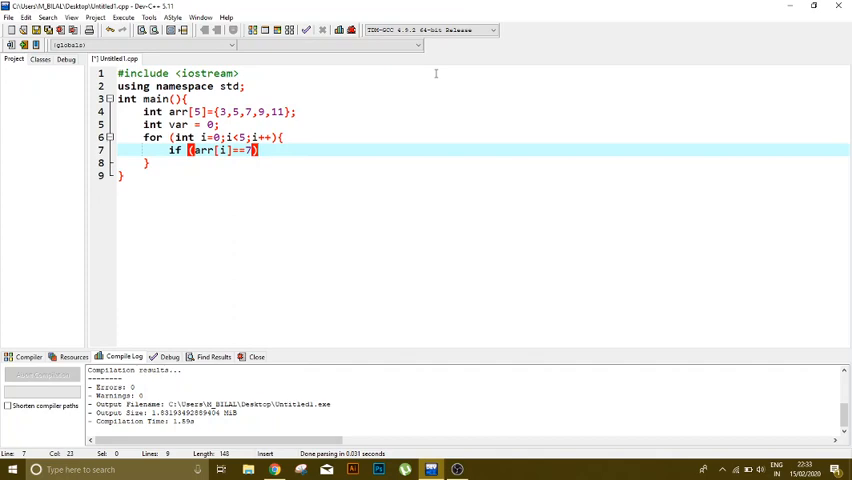
pyautogui.write('{')
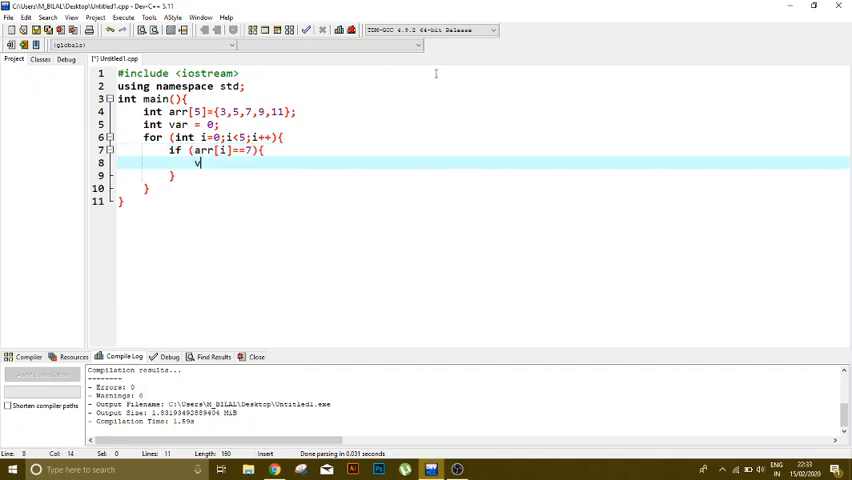
pyautogui.write('ar=')
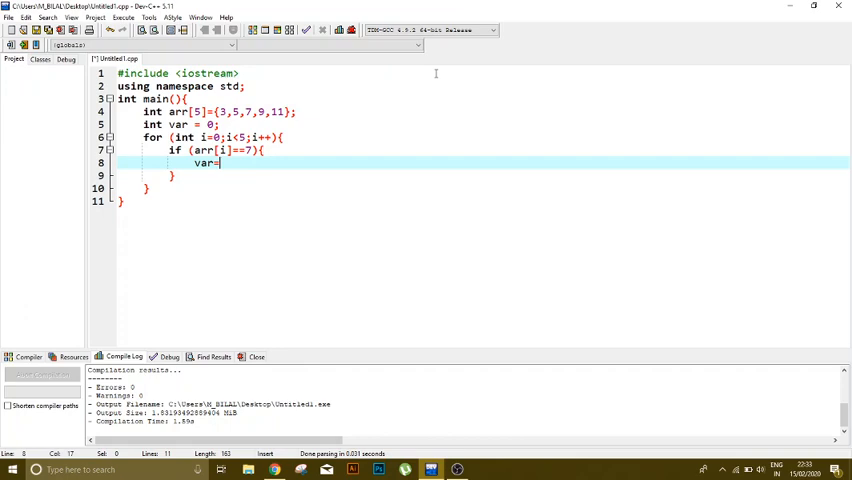
pyautogui.write('1;')
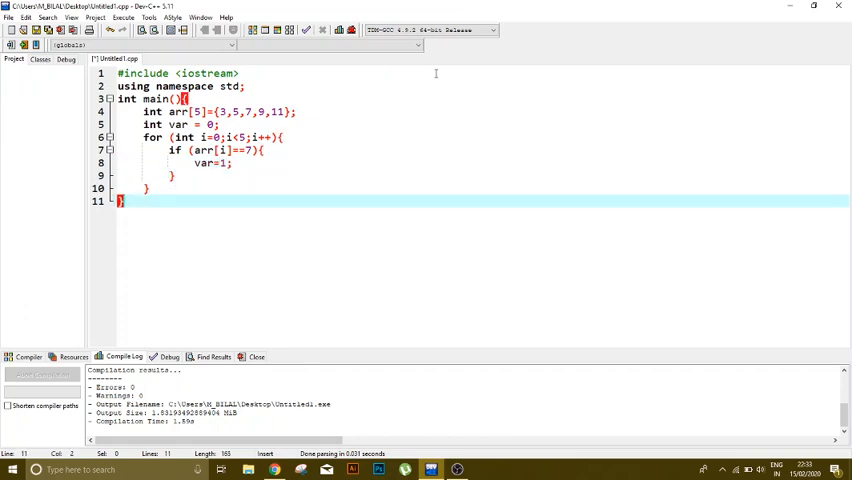
pyautogui.write('i')
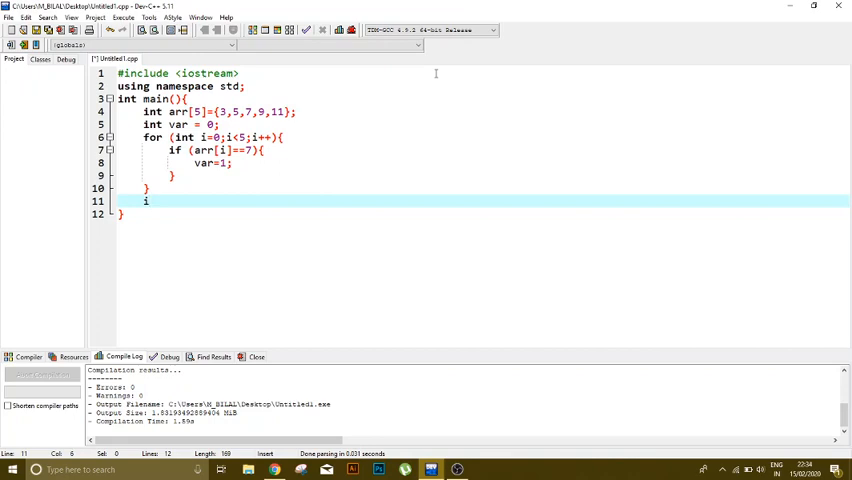
# Step: After the loop, add if (var == 1){ cout<<"FOUND"; }
pyautogui.write('f')
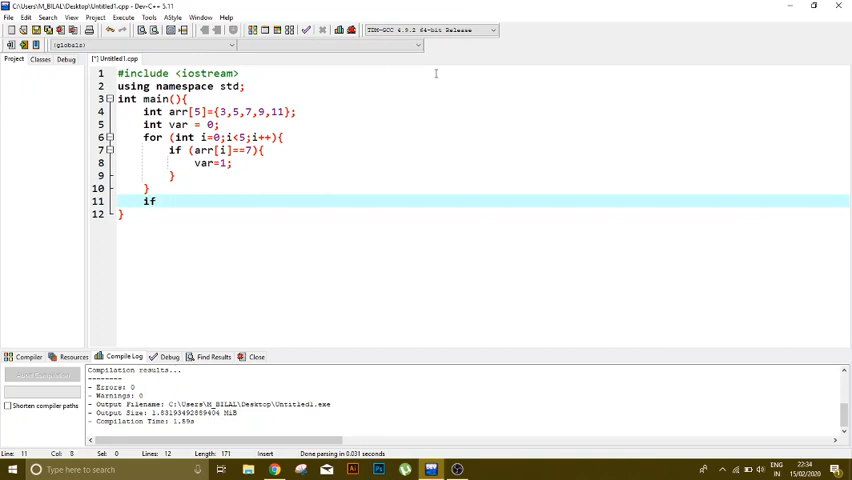
pyautogui.write('(var )')
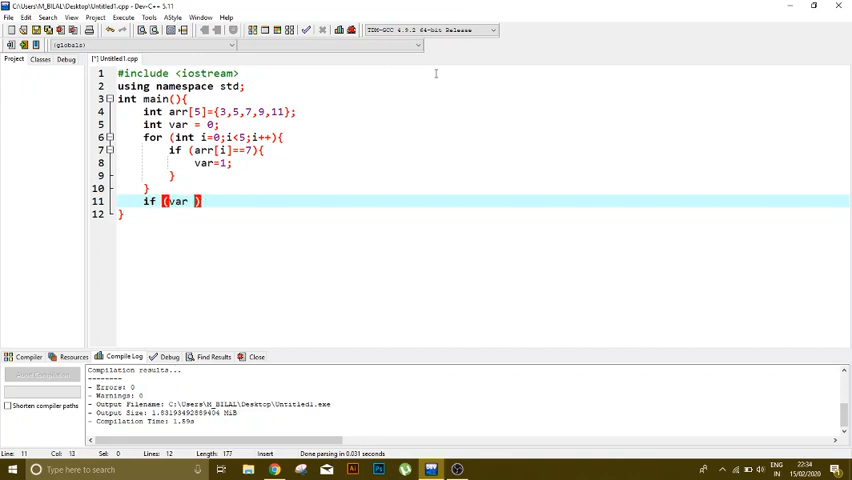
pyautogui.write('== 1')
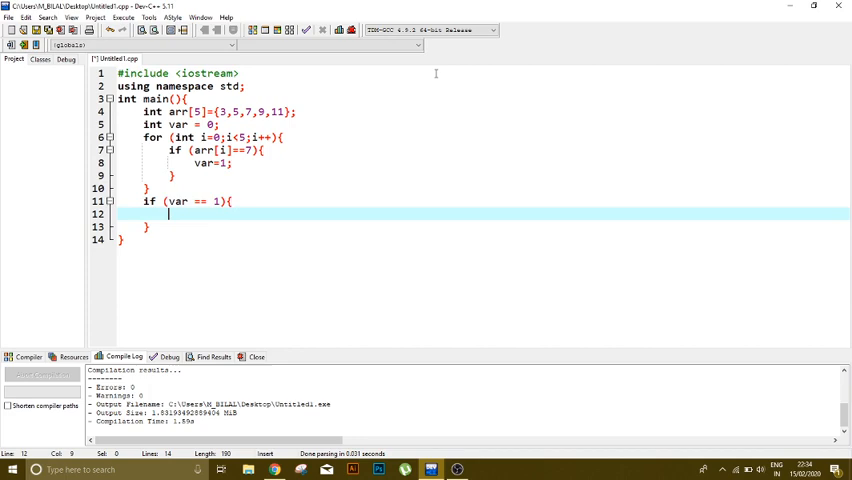
pyautogui.write('cout')
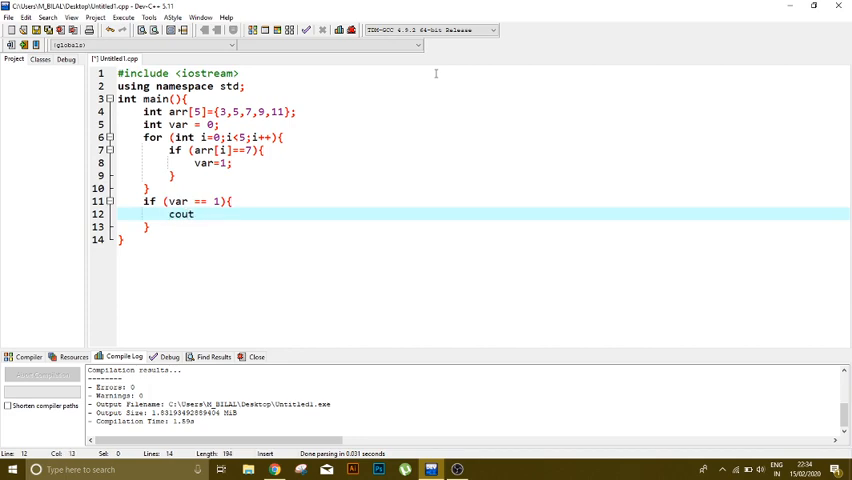
pyautogui.write('<<"')
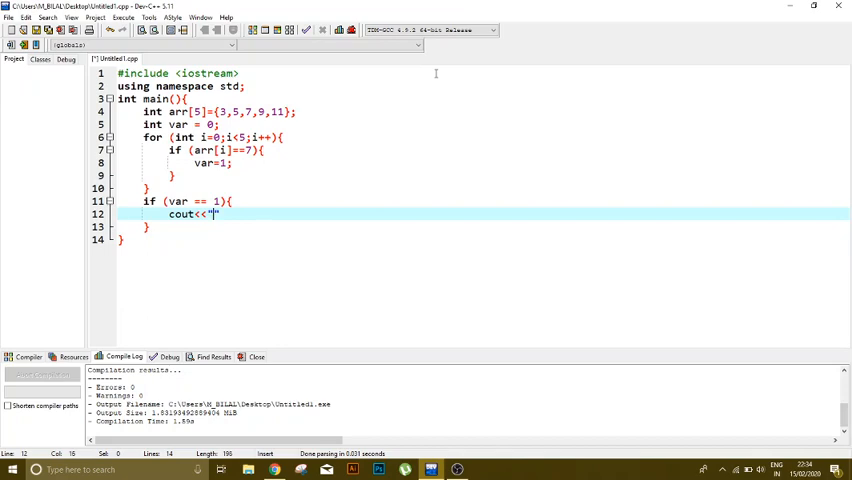
pyautogui.write('FOUND')
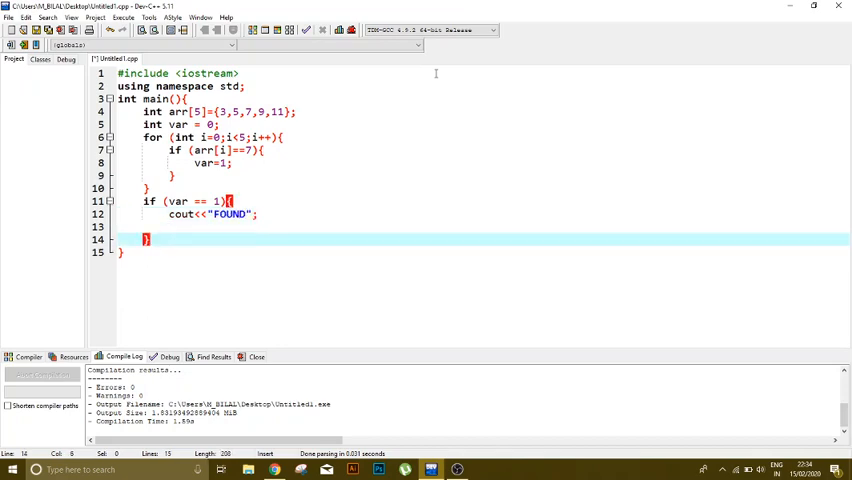
# Step: Add the else branch printing "NOT FOUND" and compile the program
pyautogui.write('els')
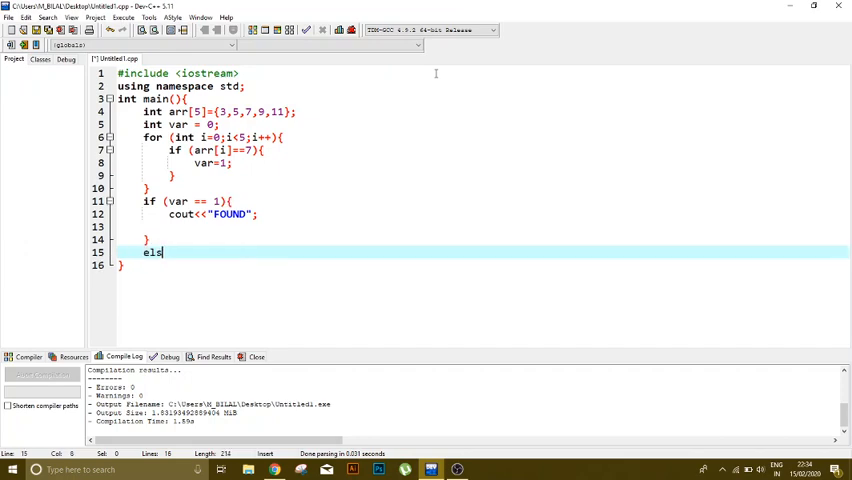
pyautogui.write('e{')
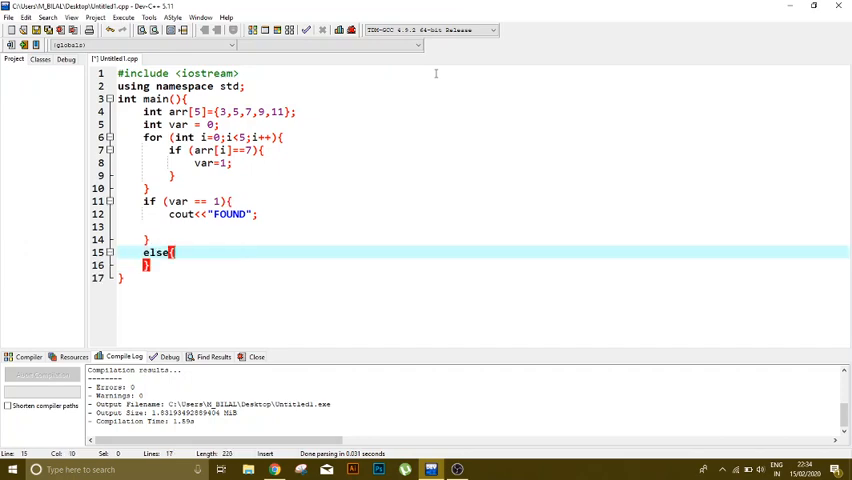
pyautogui.write('cout')
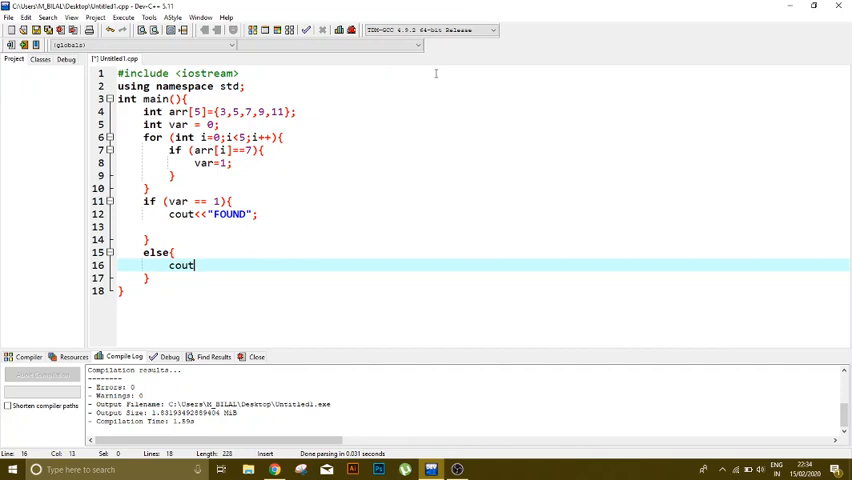
pyautogui.write('<<')
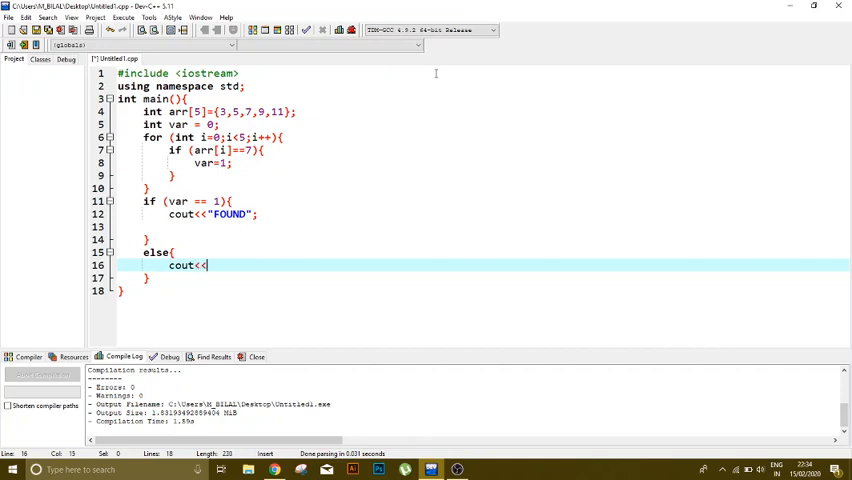
pyautogui.write('"NOT"')
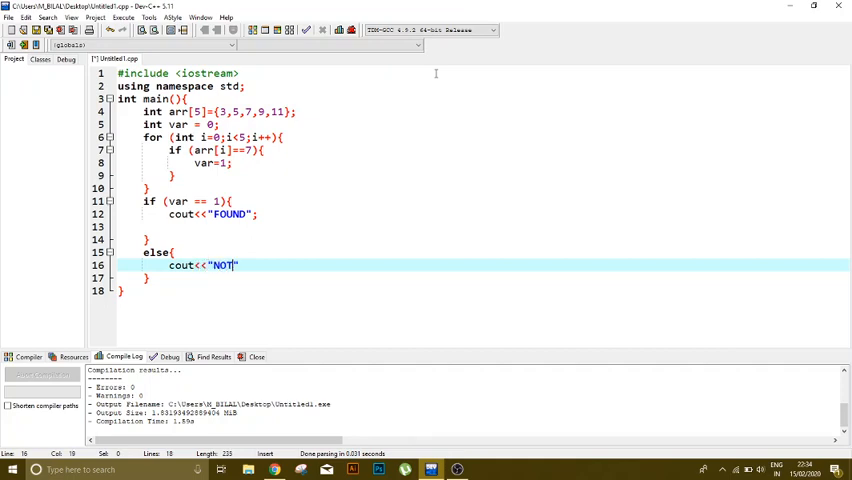
pyautogui.write('FOUND')
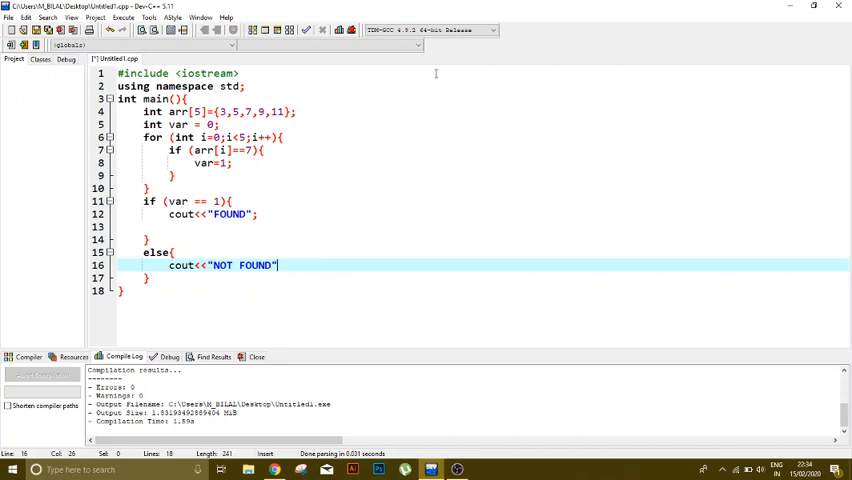
pyautogui.write(';')
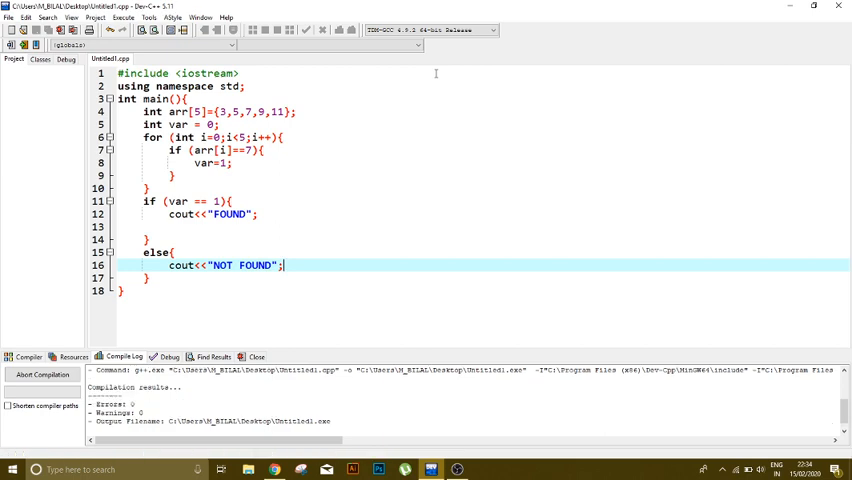
# Step: Run the program to see FOUND, change the searched value to 12, rerun to see NOT FOUND, and close the console
pyautogui.click(122, 16)
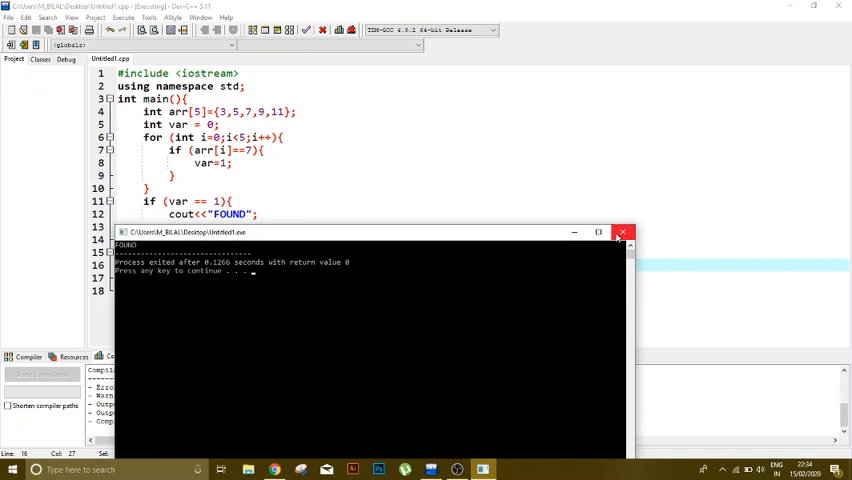
pyautogui.click(624, 232)
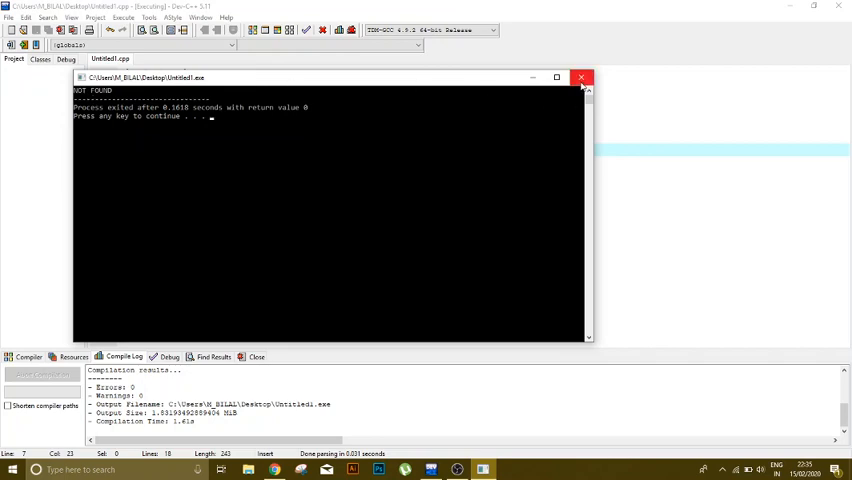
pyautogui.click(582, 78)
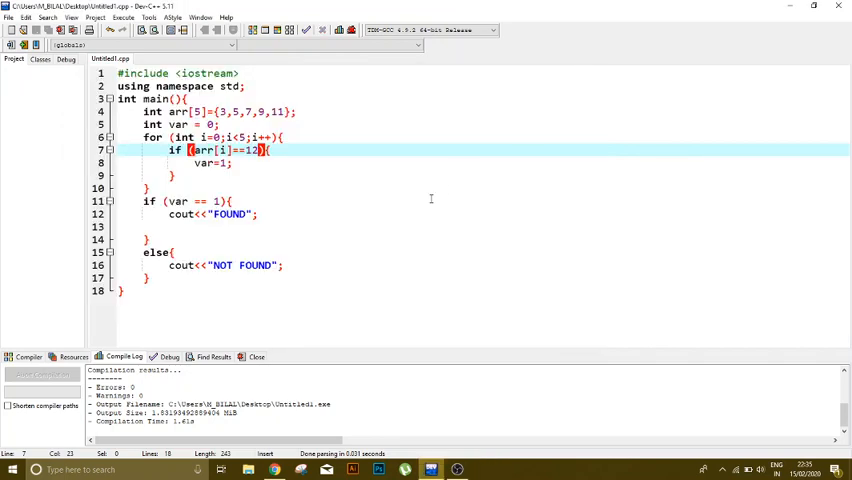